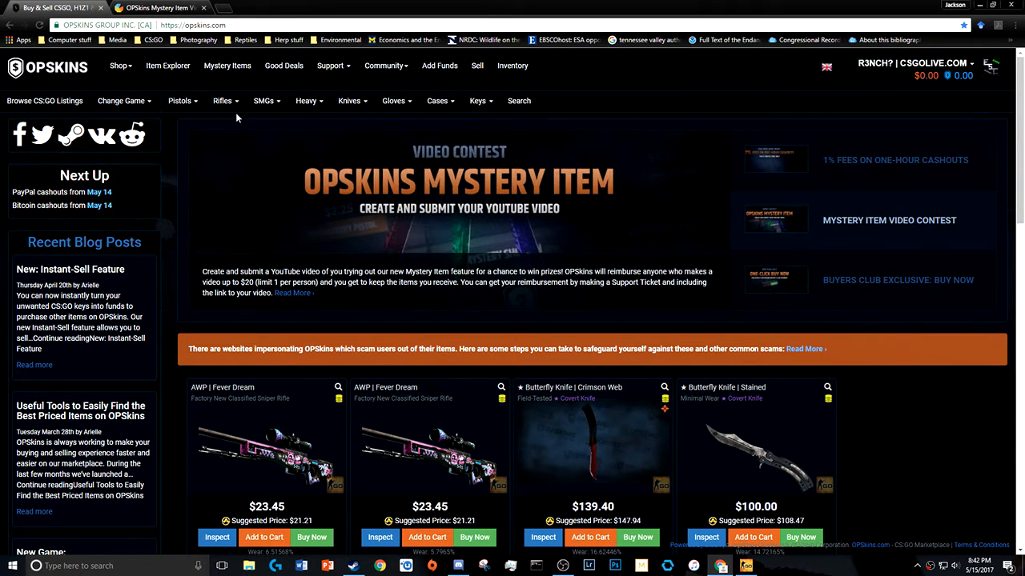
mouse_move(228, 66)
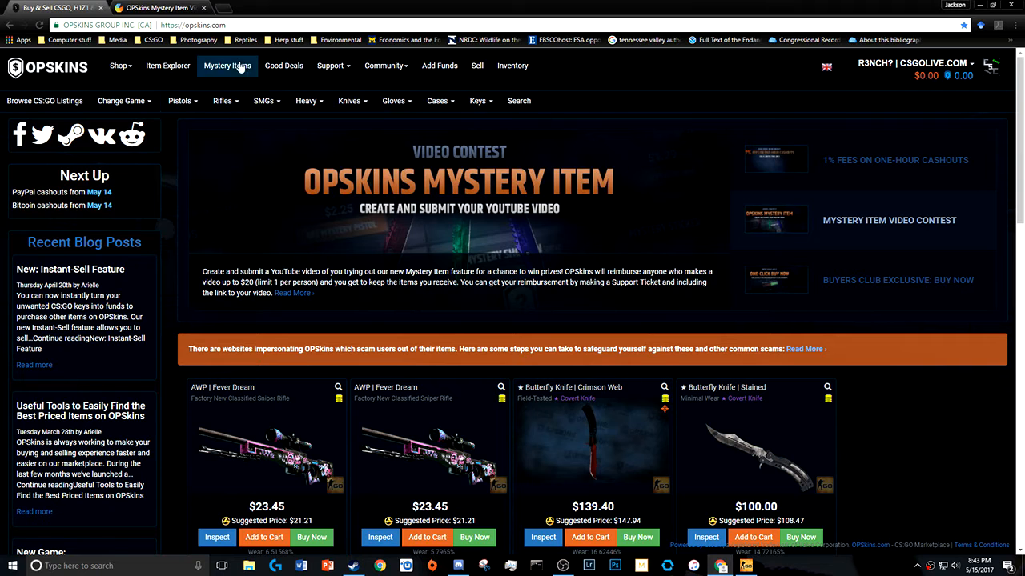
Go to the Mystery Items page from the top navigation bar.
click(227, 66)
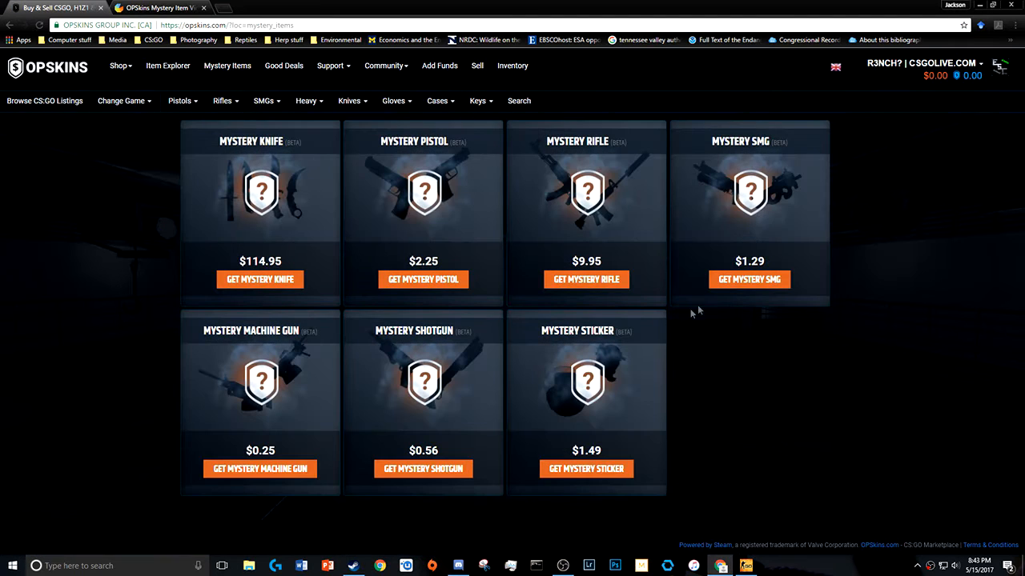
mouse_move(717, 342)
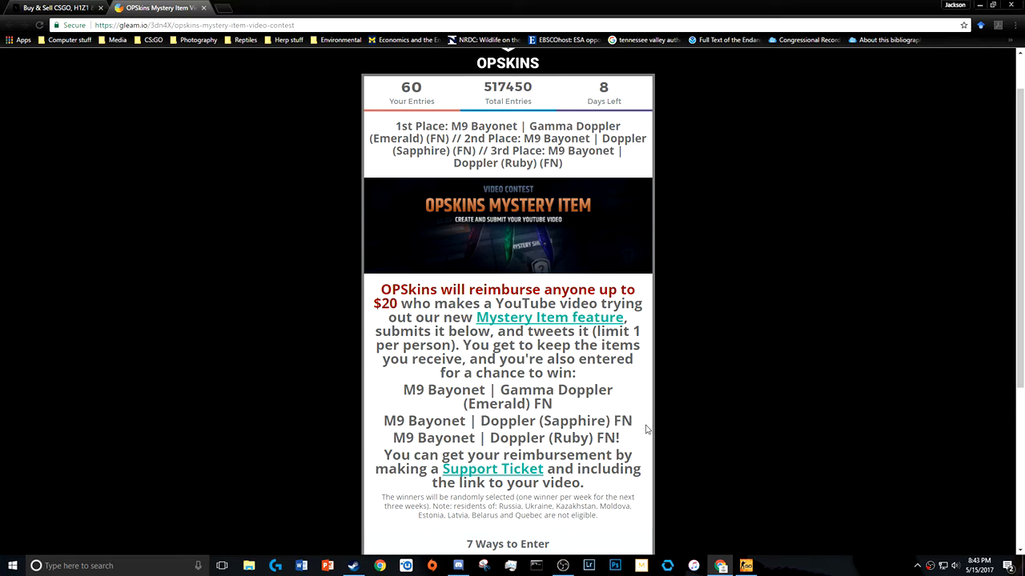
triple_click(505, 438)
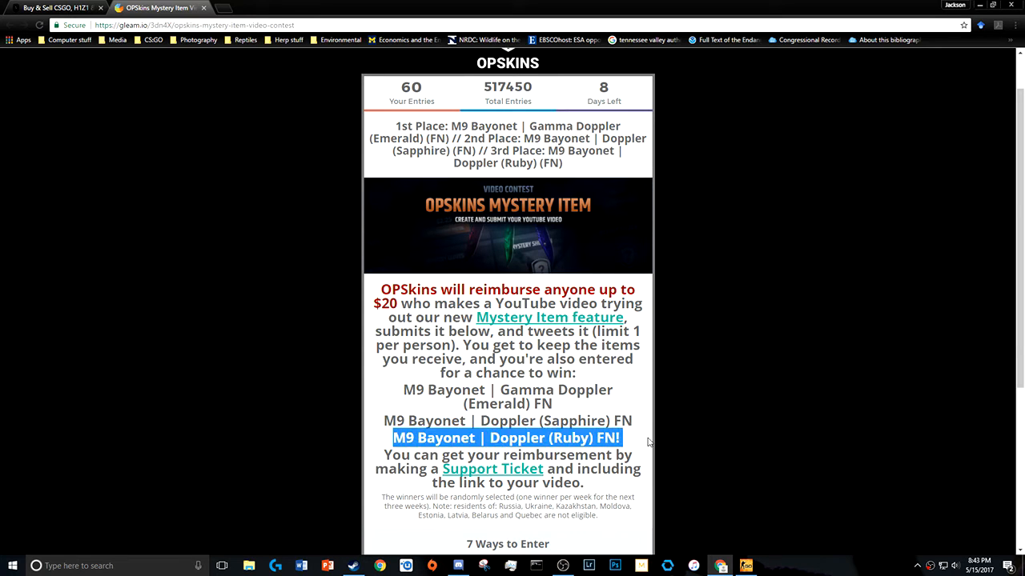
scroll(down, 3)
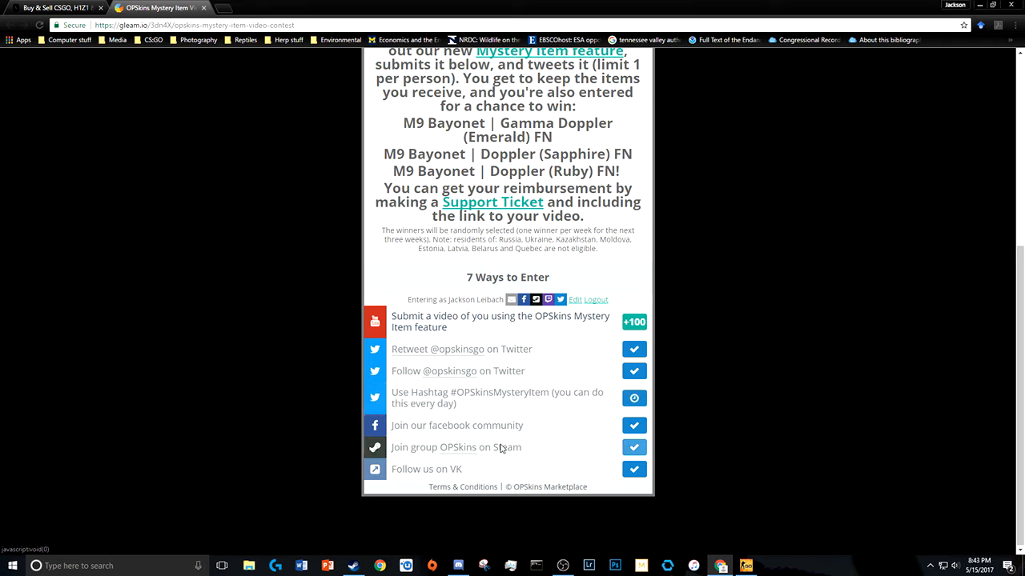
mouse_move(439, 279)
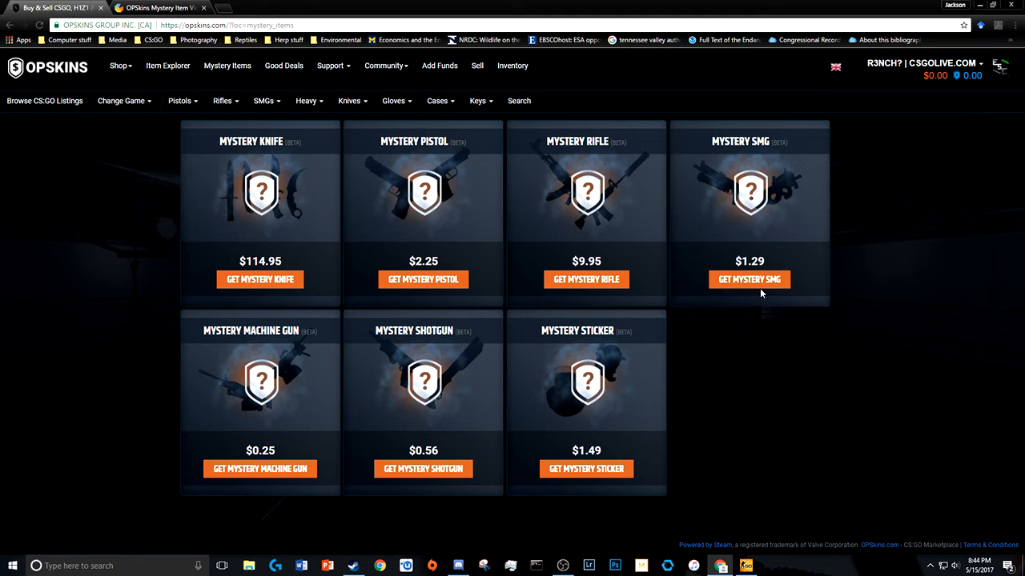
mouse_move(736, 296)
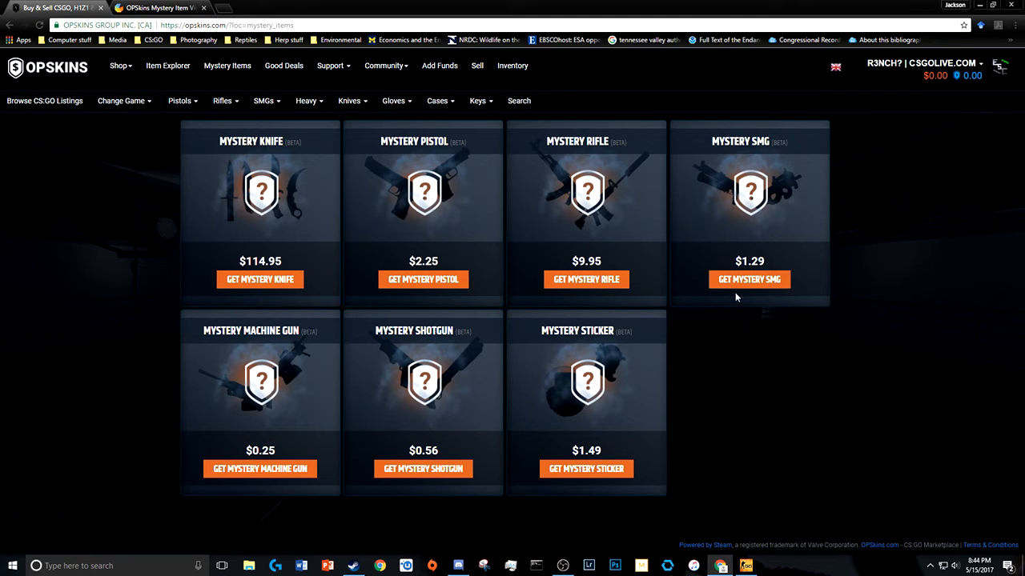
mouse_move(485, 437)
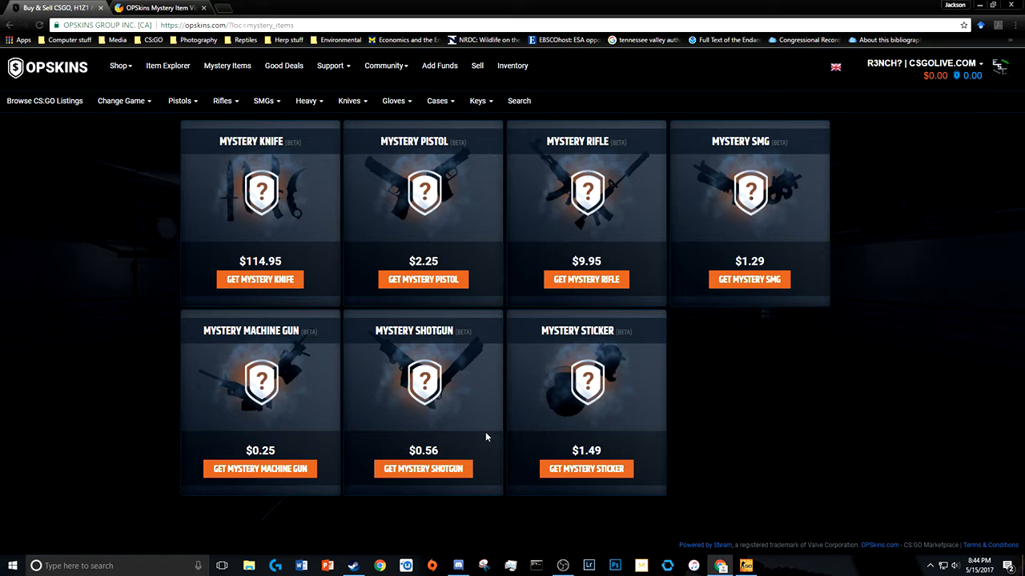
mouse_move(508, 433)
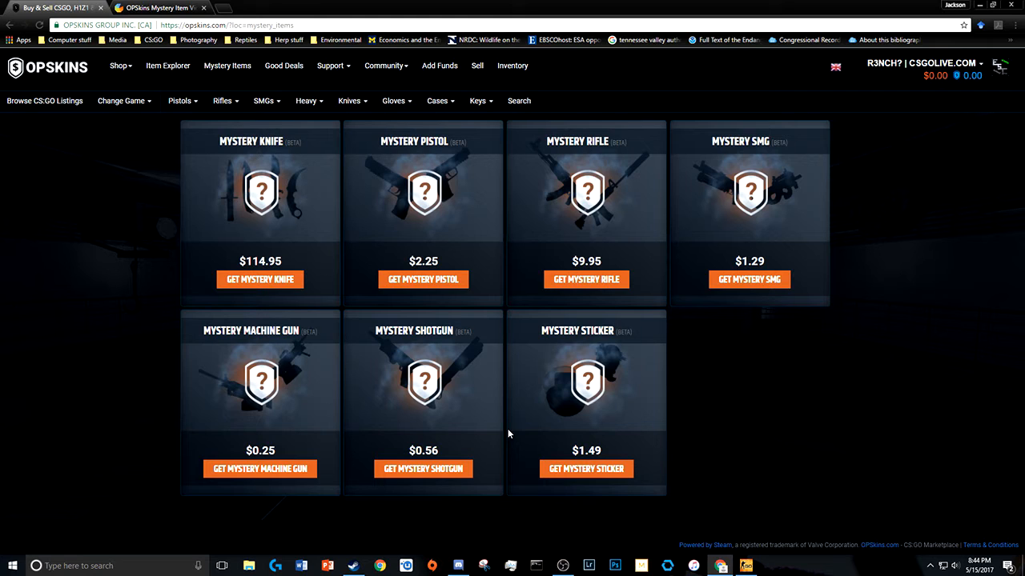
mouse_move(564, 310)
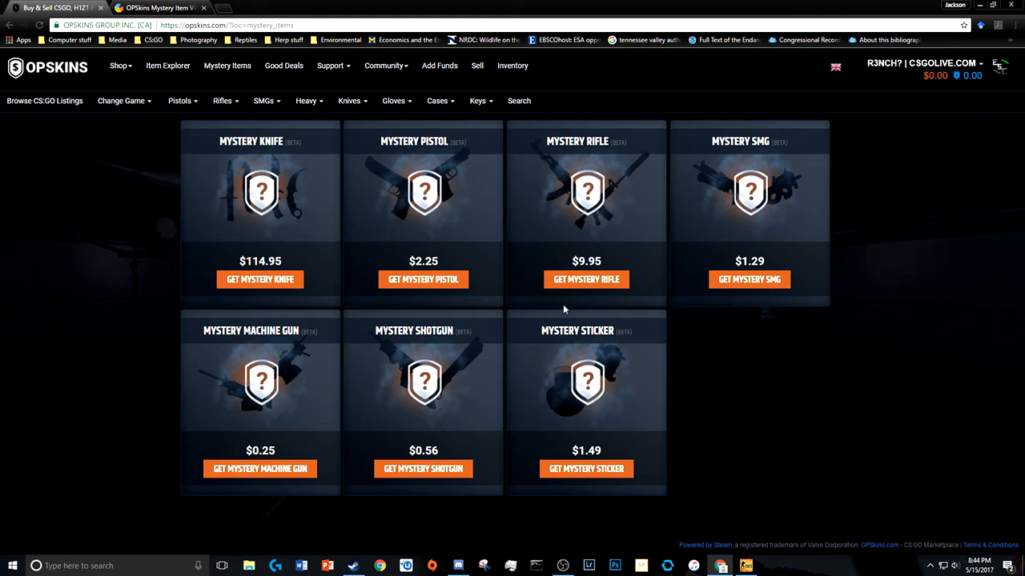
mouse_move(422, 279)
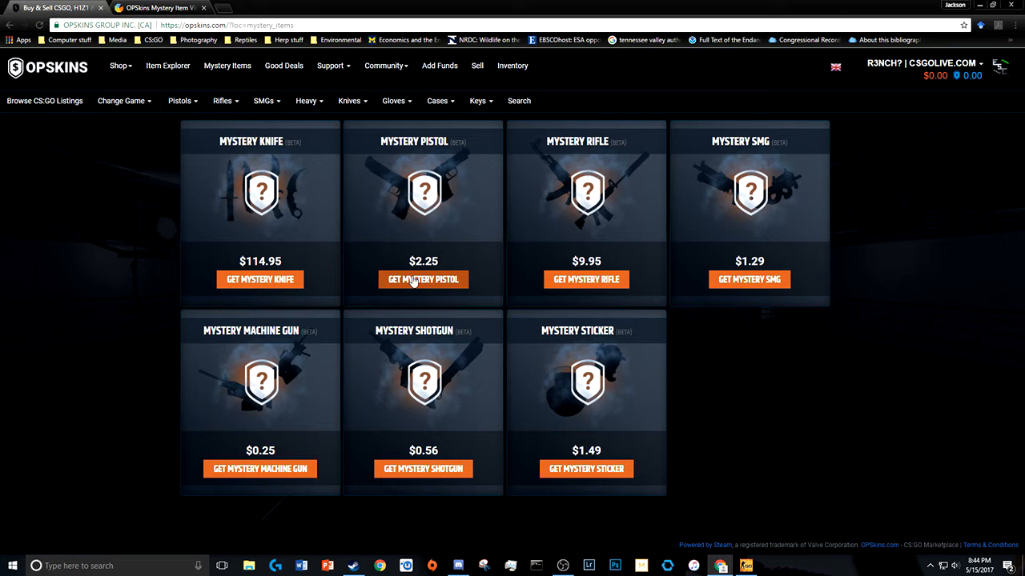
mouse_move(425, 282)
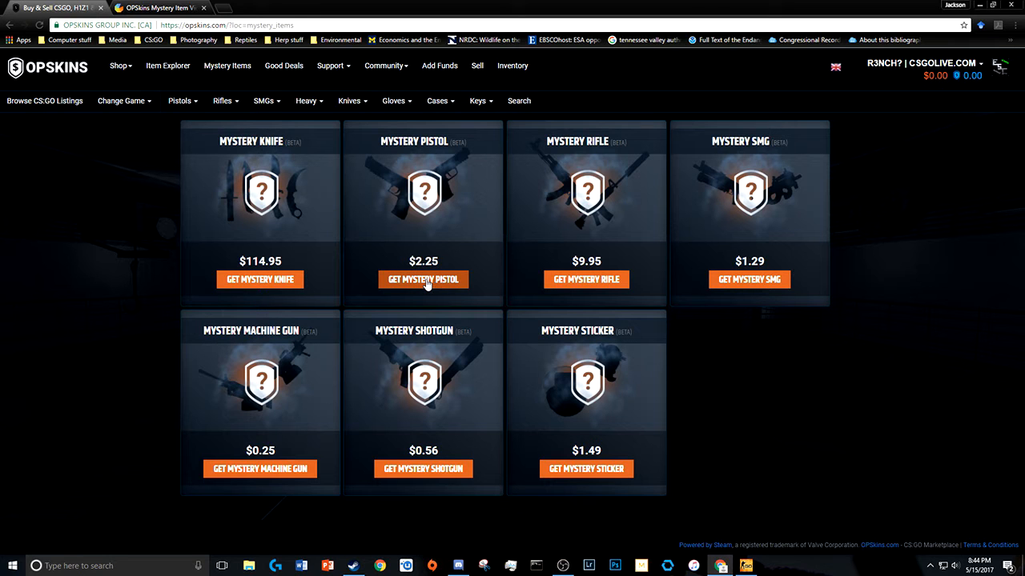
click(422, 279)
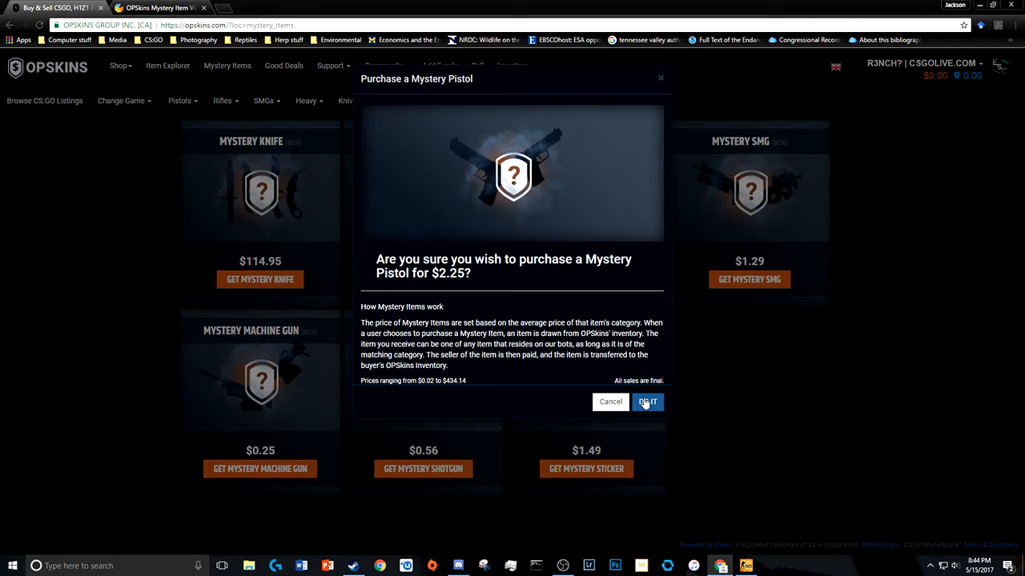
click(649, 402)
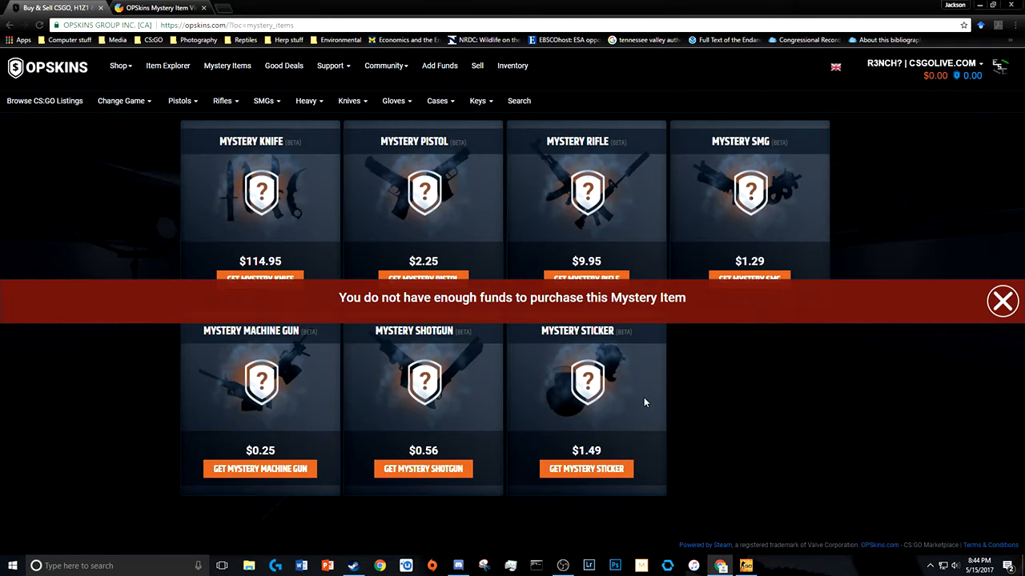
click(1002, 301)
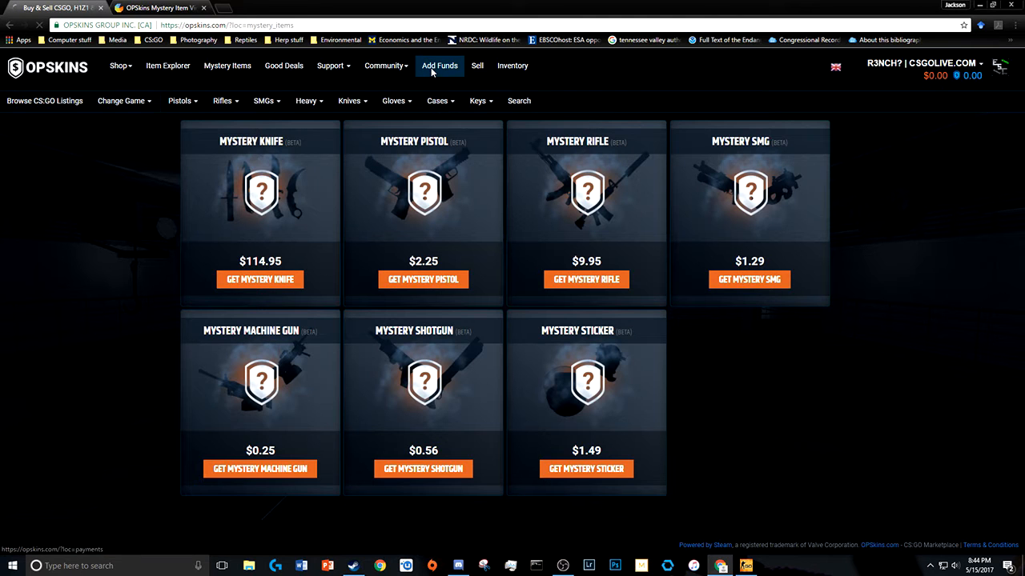
Add the $10.00 funds option to cart, check out and pay the $10.61 invoice.
click(439, 65)
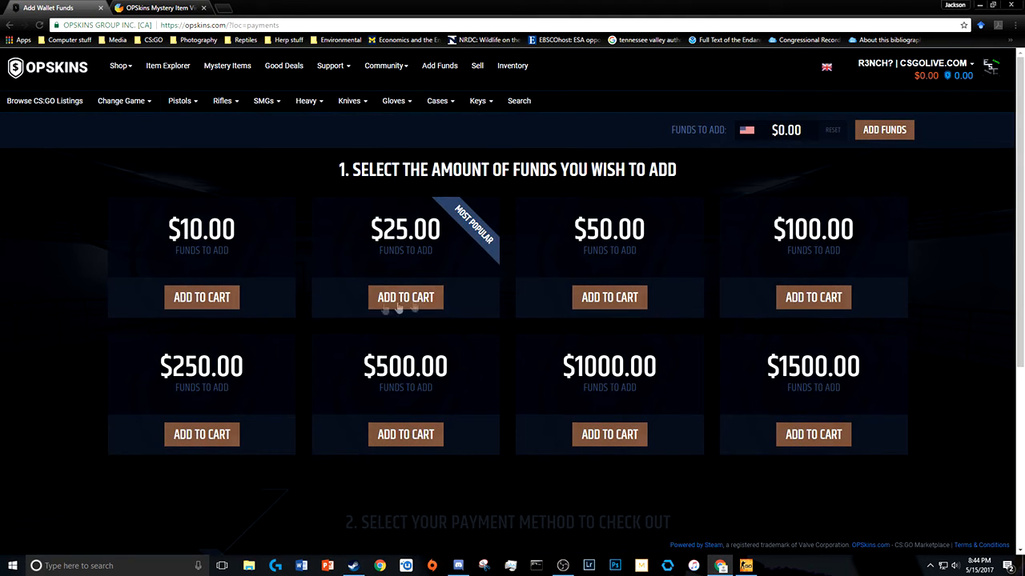
click(201, 296)
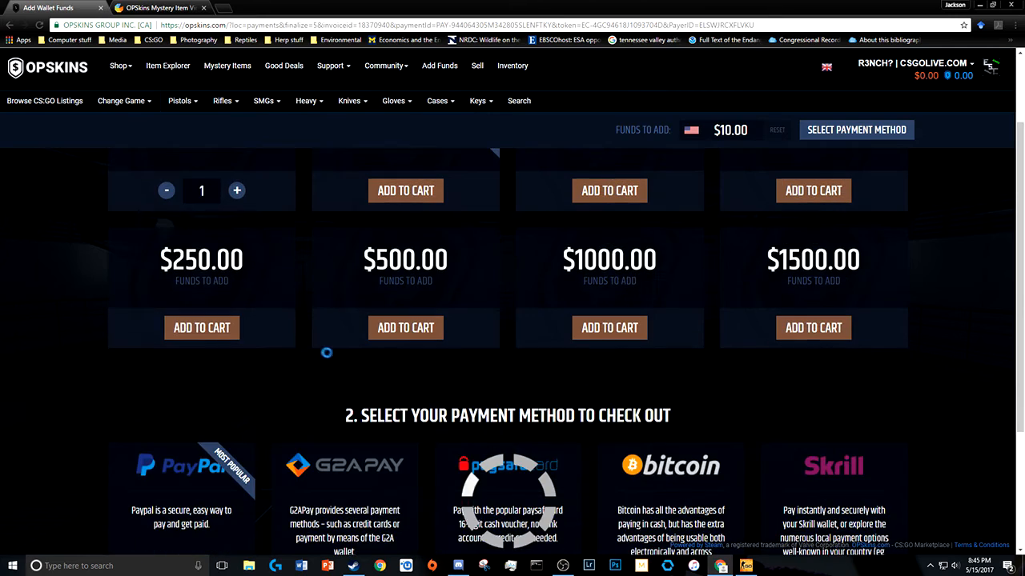
scroll(down, 3)
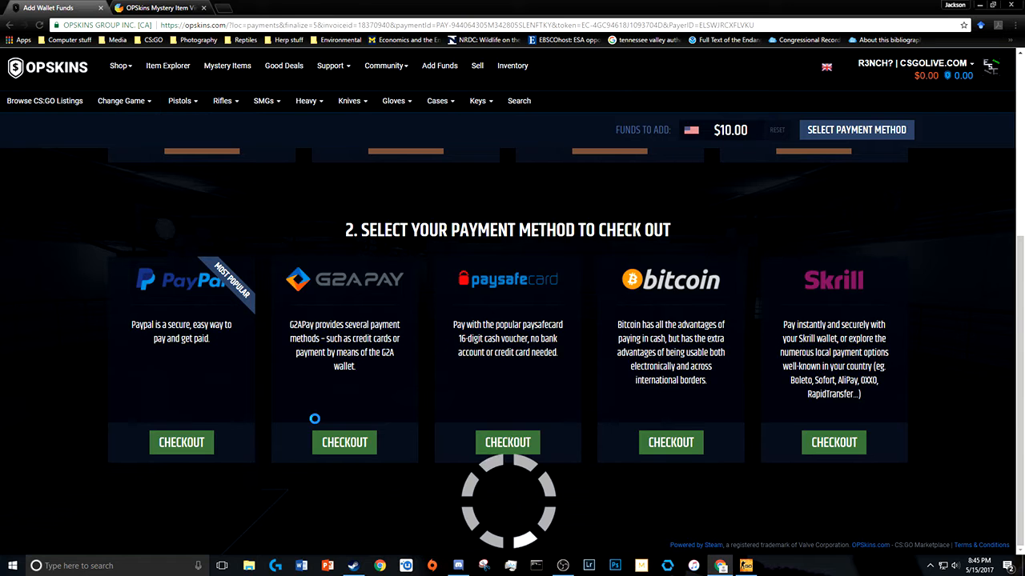
click(344, 441)
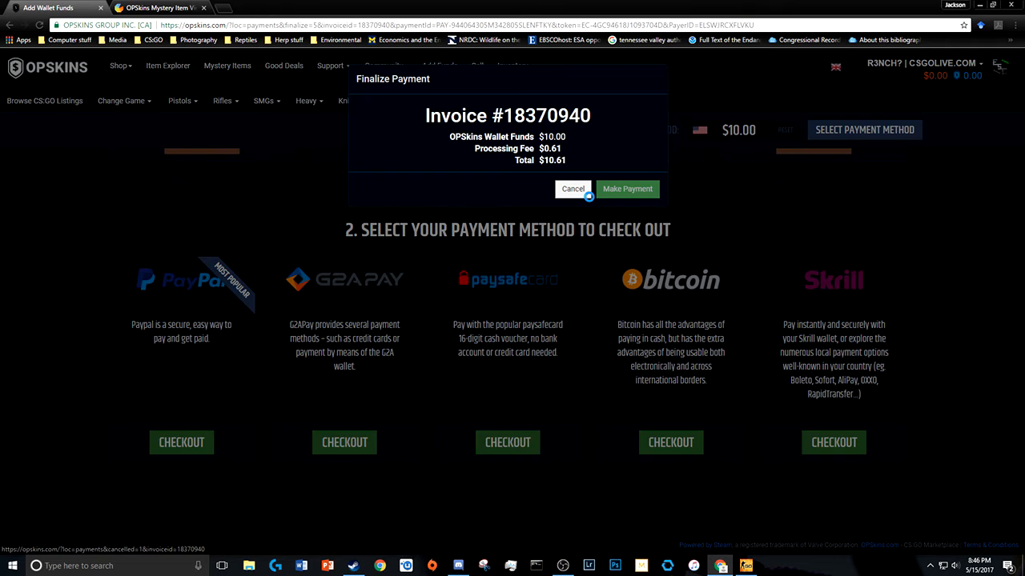
click(628, 189)
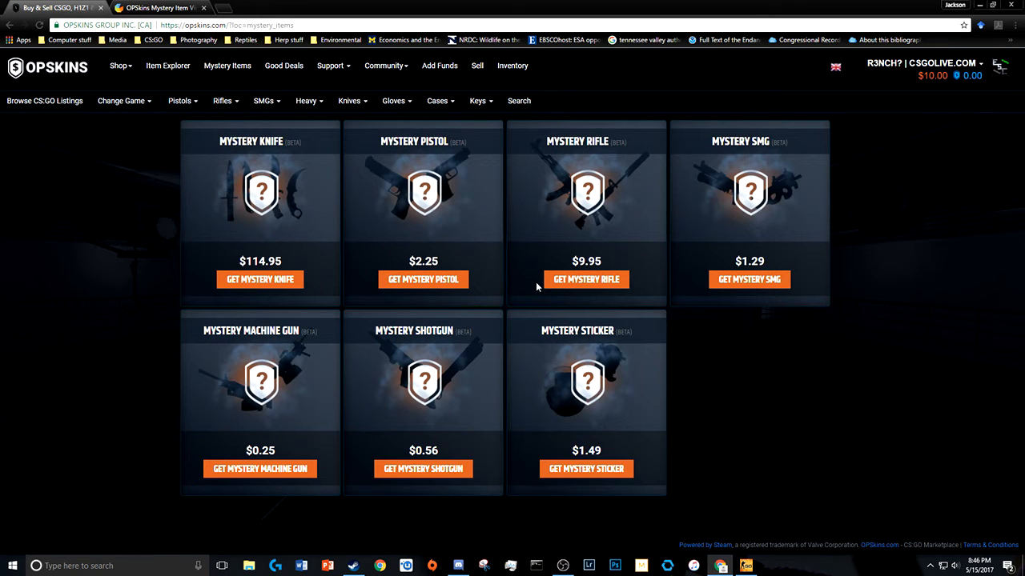
Buy a $9.95 Mystery Rifle and sell the resulting SSG 08 Acid Fade back for $0.31.
click(586, 279)
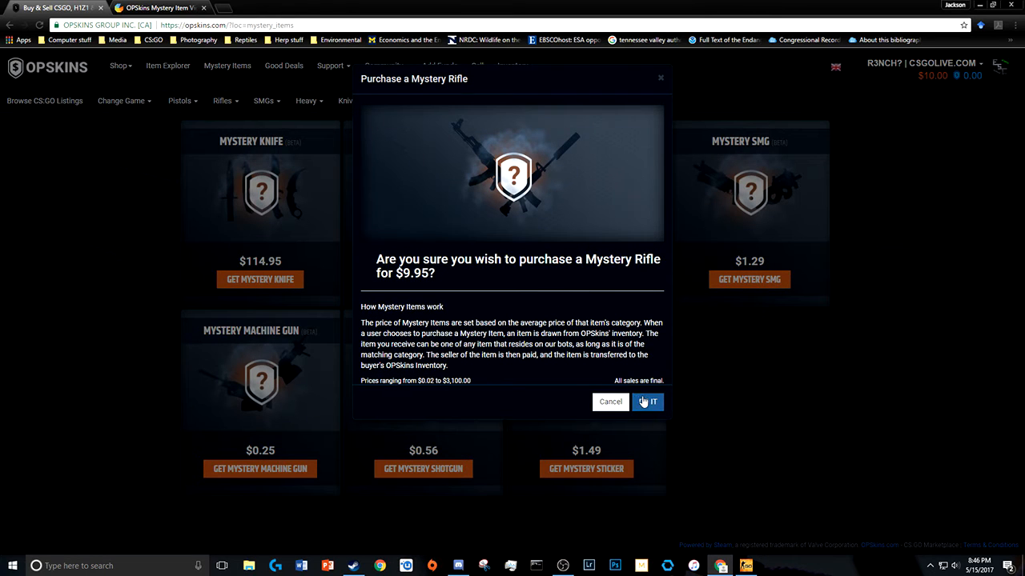
click(647, 402)
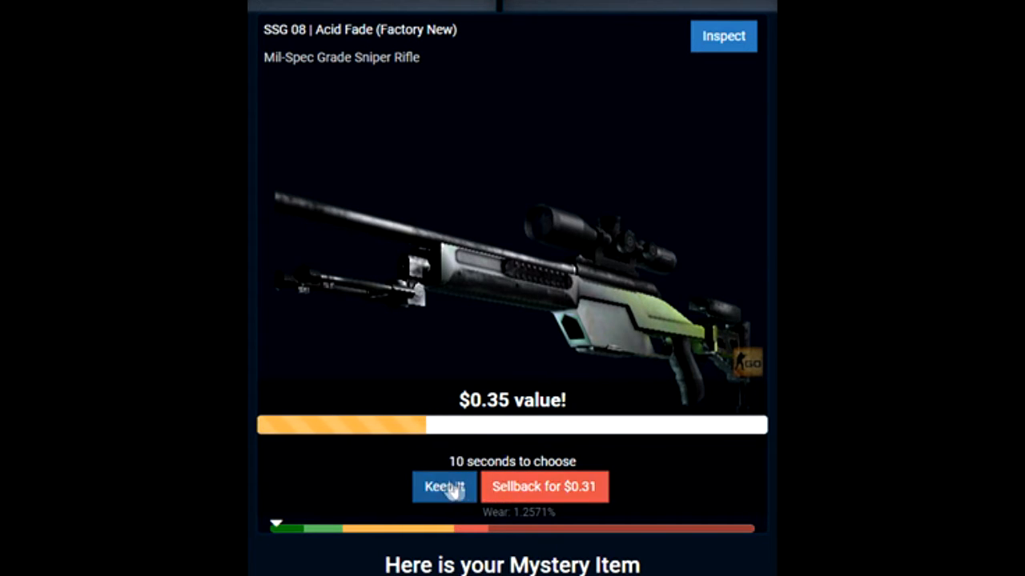
click(544, 486)
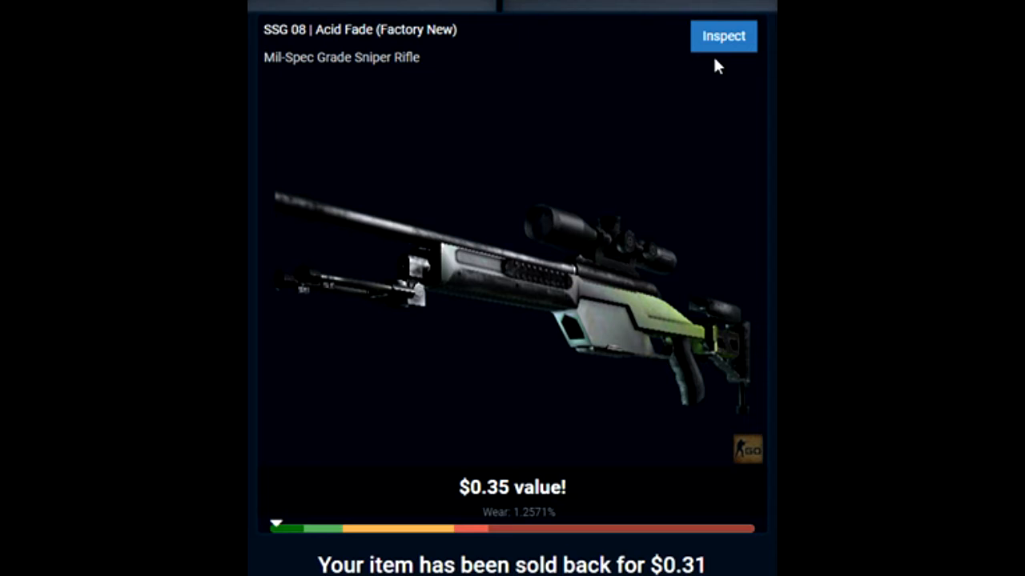
mouse_move(736, 45)
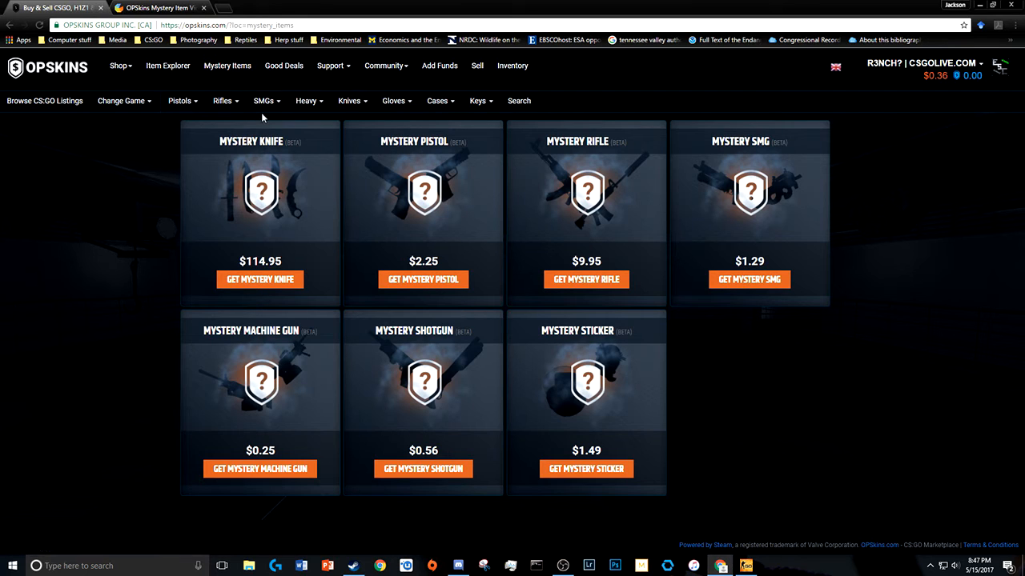
mouse_move(376, 391)
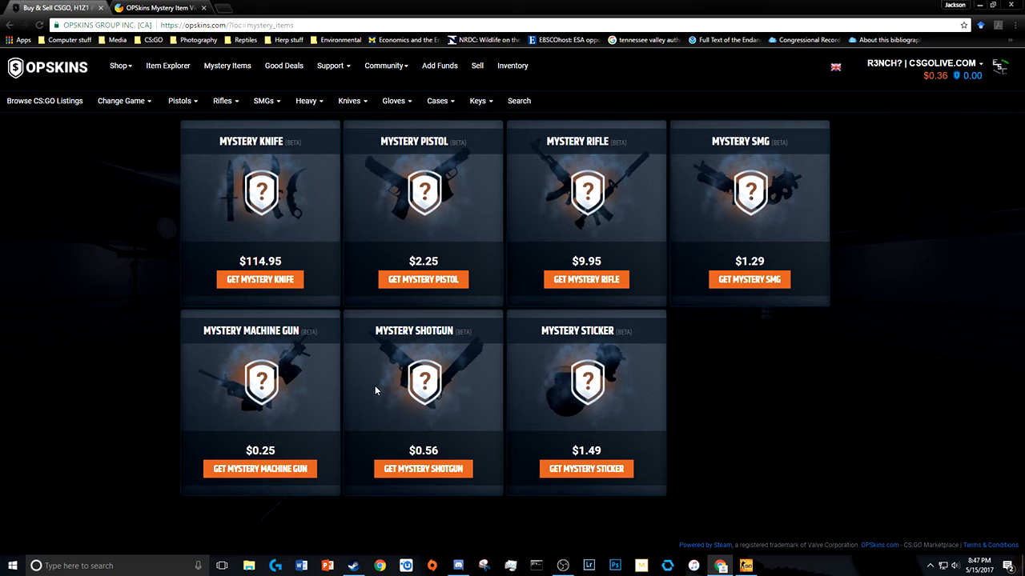
Buy a $0.25 Mystery Machine Gun and sell the Souvenir M249 back for $0.16.
click(259, 468)
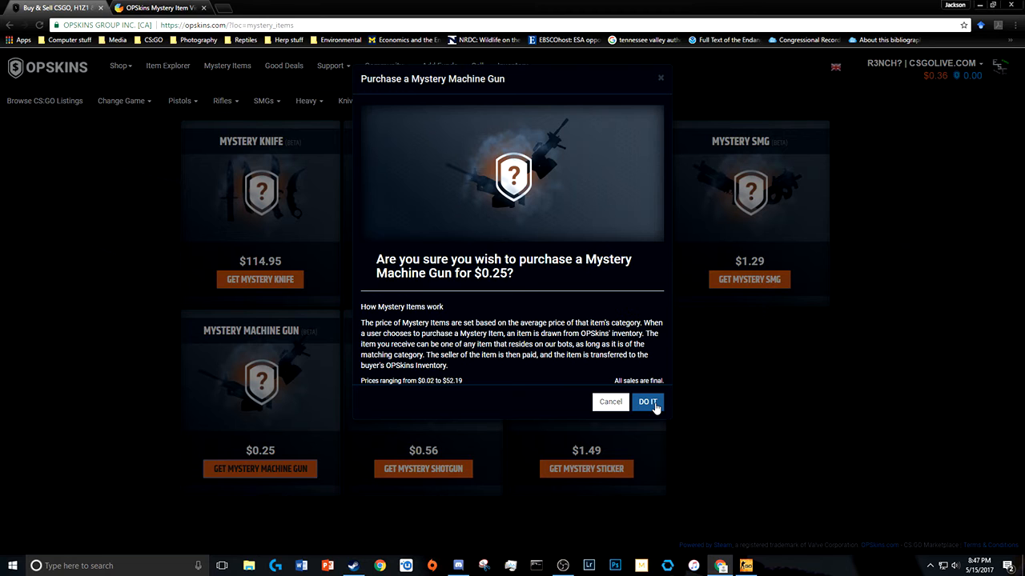
click(647, 400)
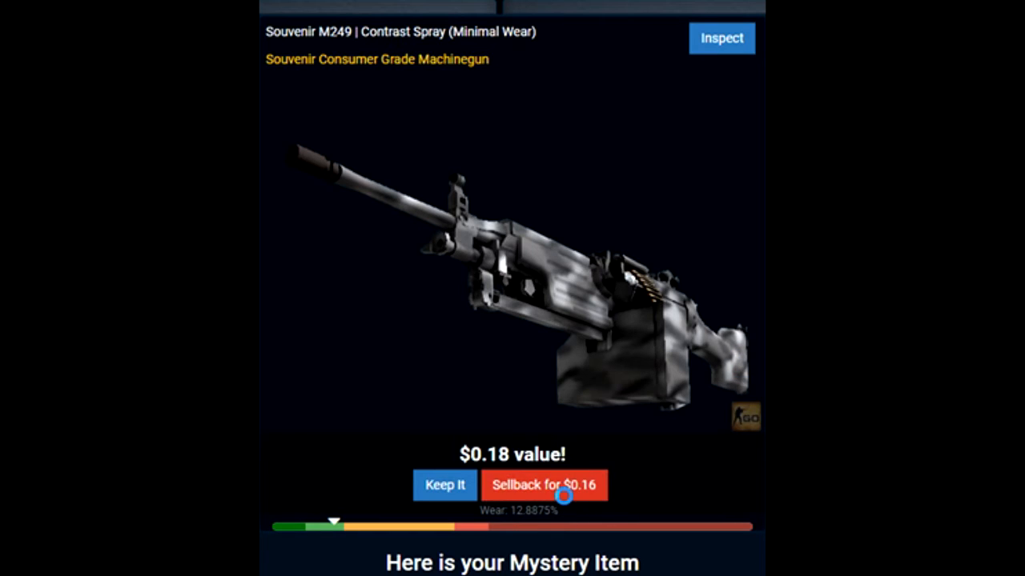
click(544, 485)
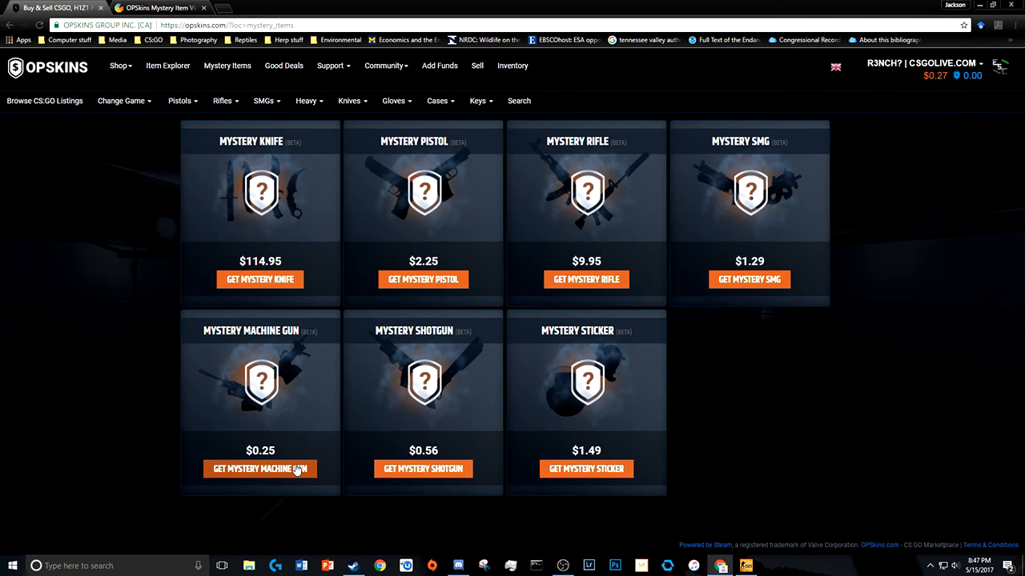
Buy a second $0.25 Mystery Machine Gun and confirm with Do It.
click(259, 467)
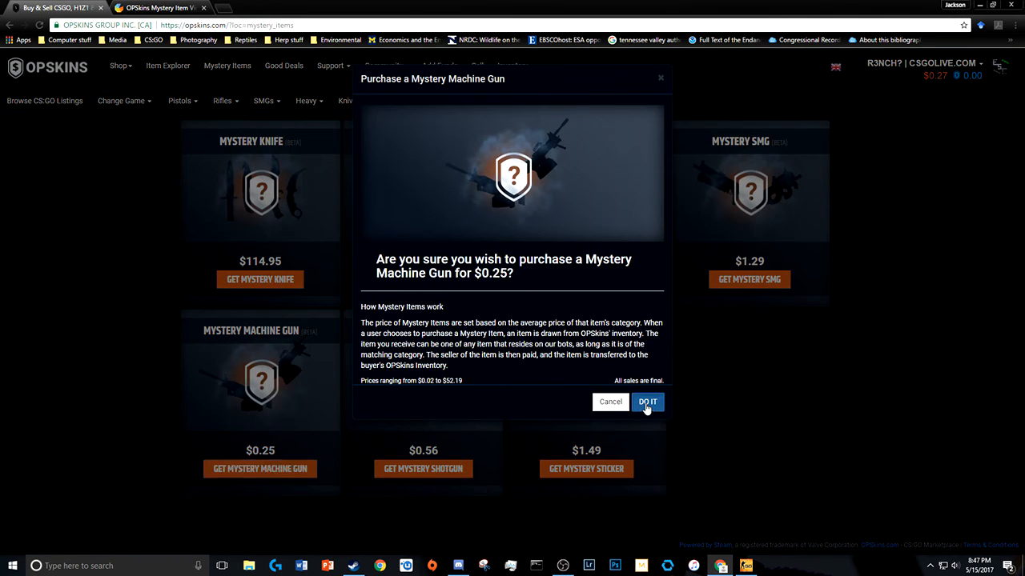
click(647, 400)
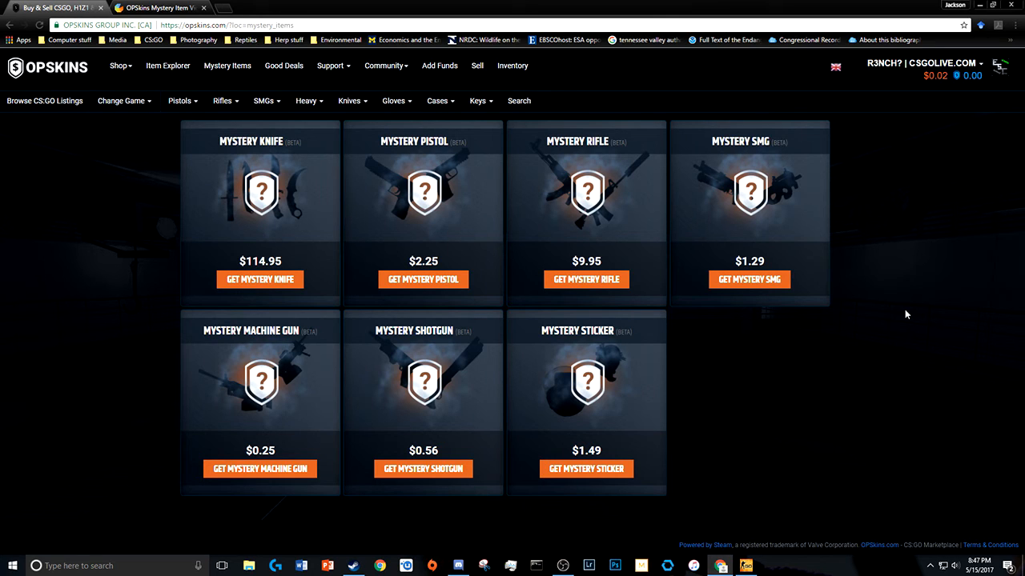
mouse_move(160, 87)
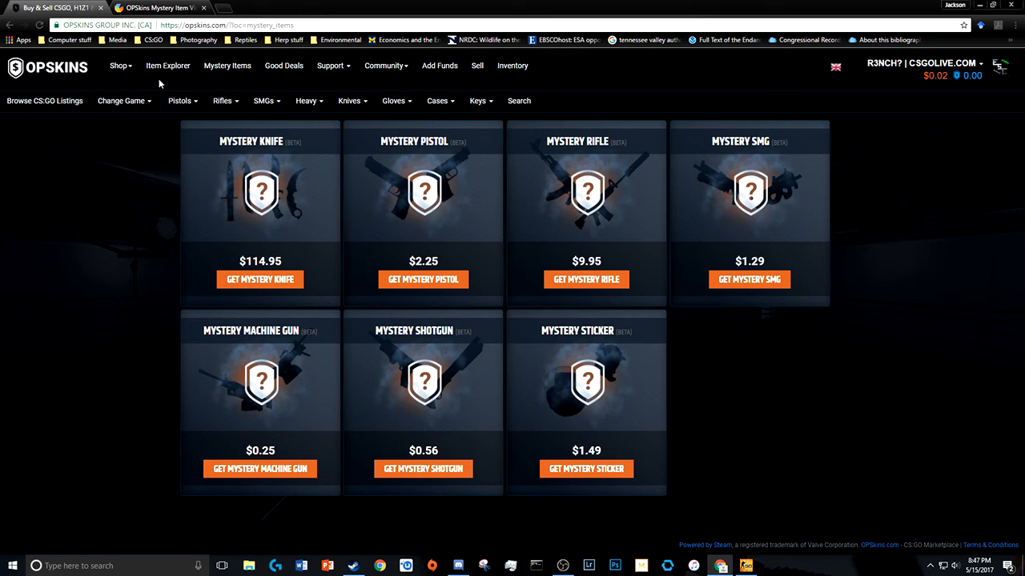
mouse_move(778, 83)
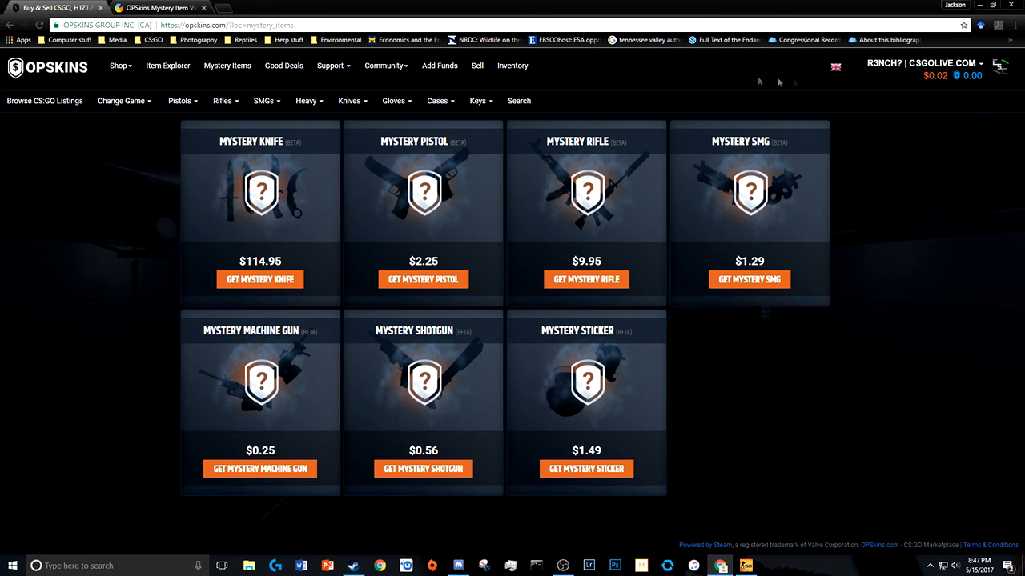
click(439, 65)
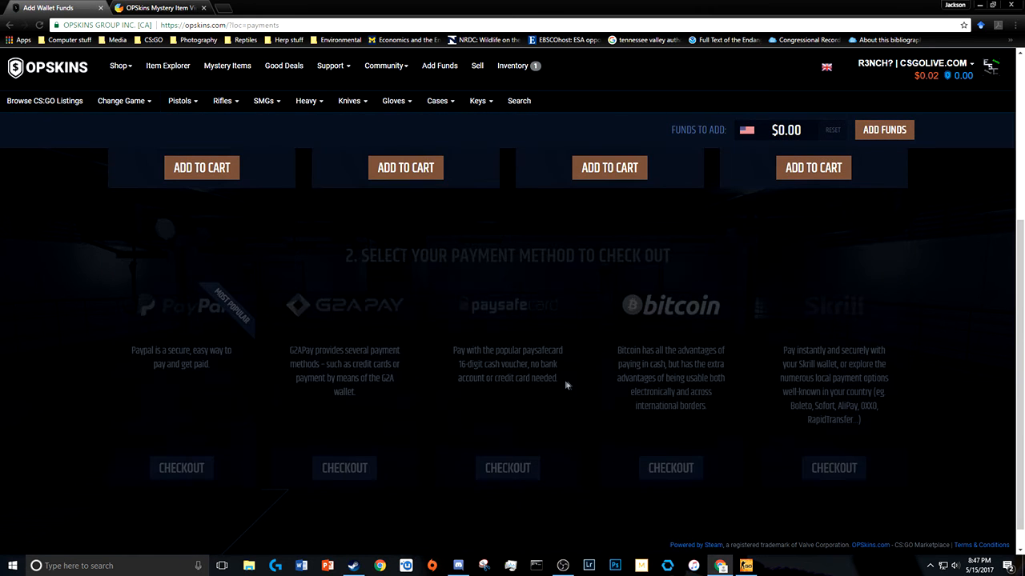
mouse_move(394, 276)
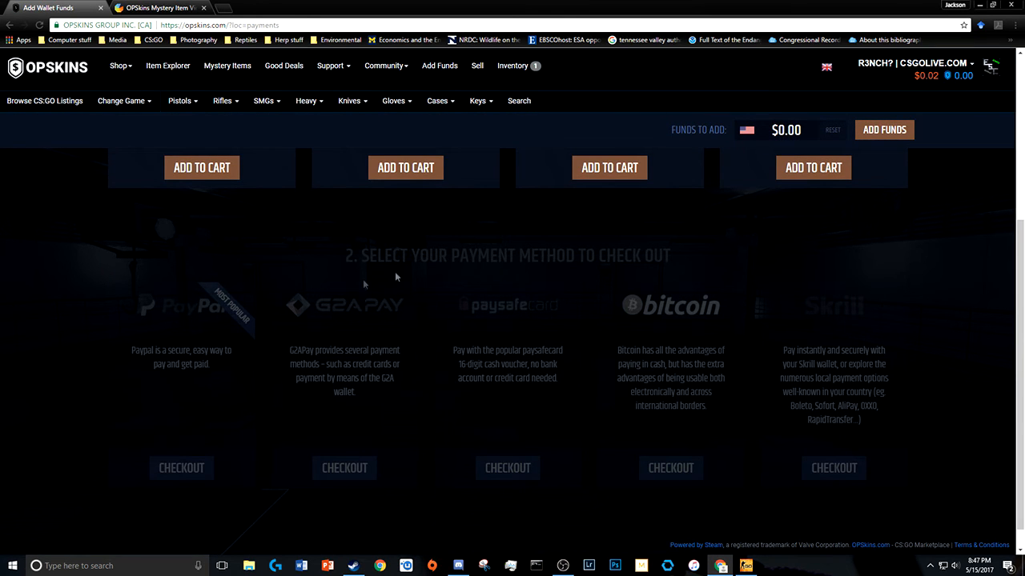
mouse_move(820, 312)
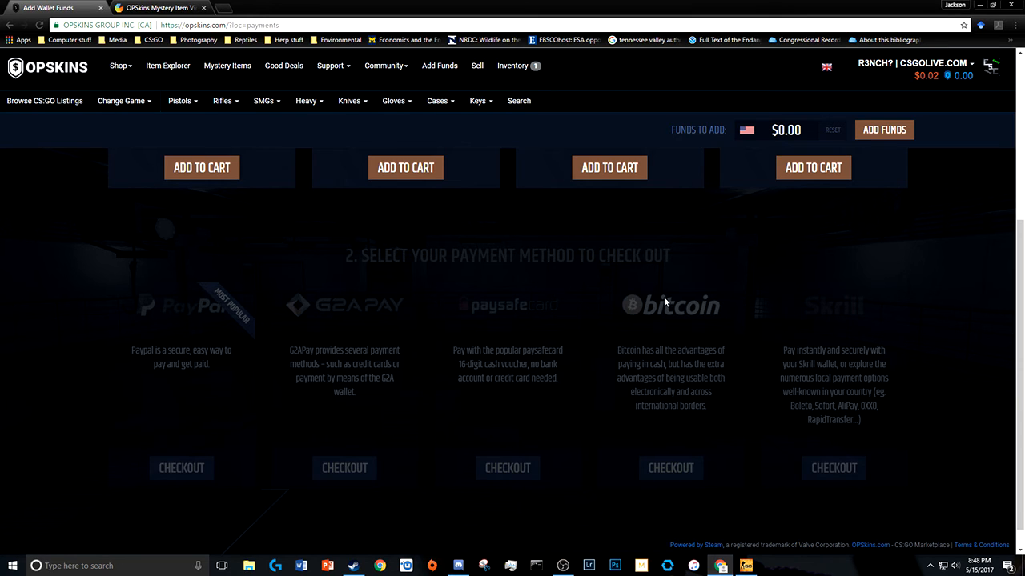
mouse_move(550, 297)
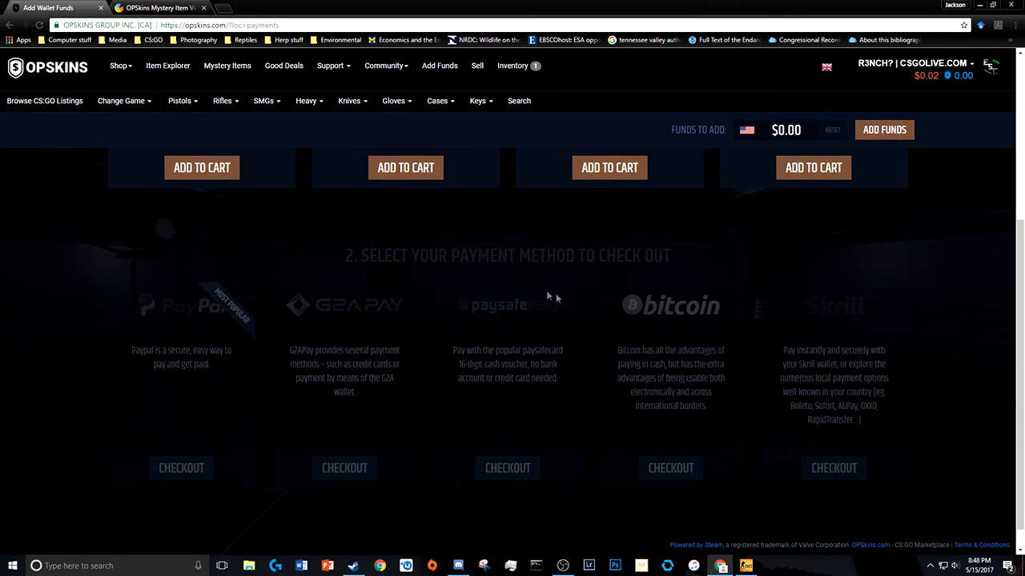
mouse_move(525, 317)
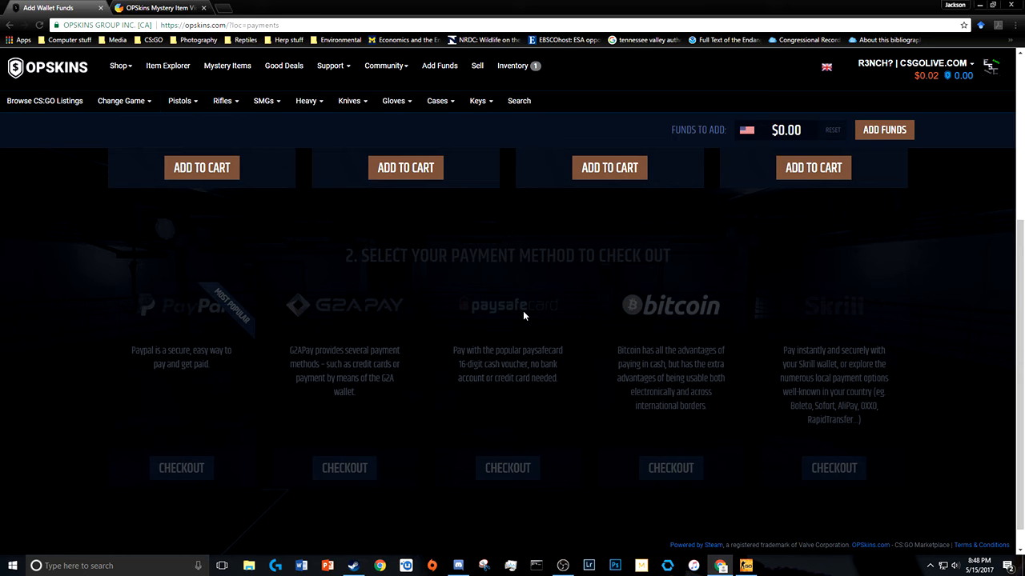
mouse_move(356, 310)
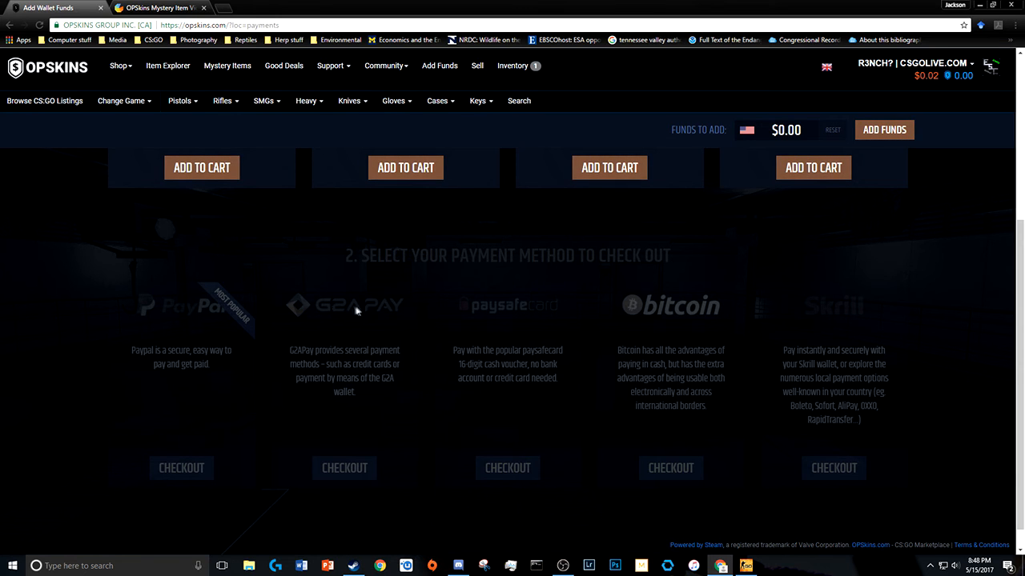
mouse_move(179, 317)
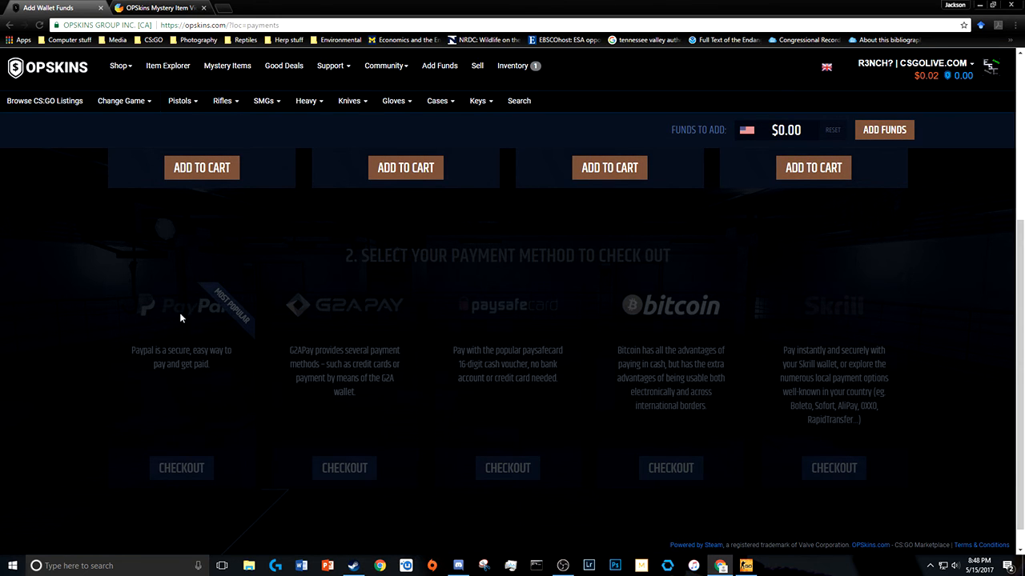
scroll(up, 3)
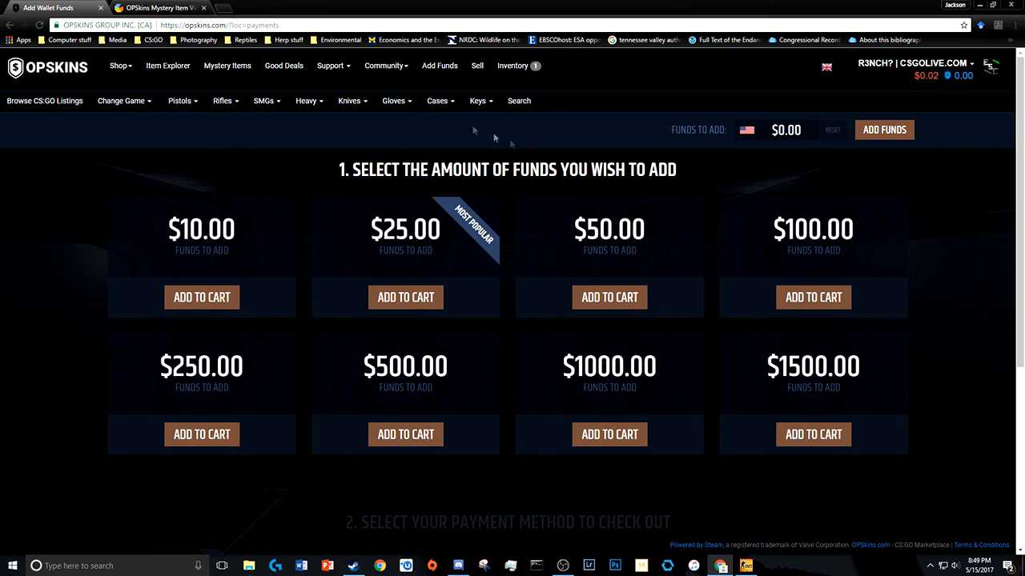
click(227, 66)
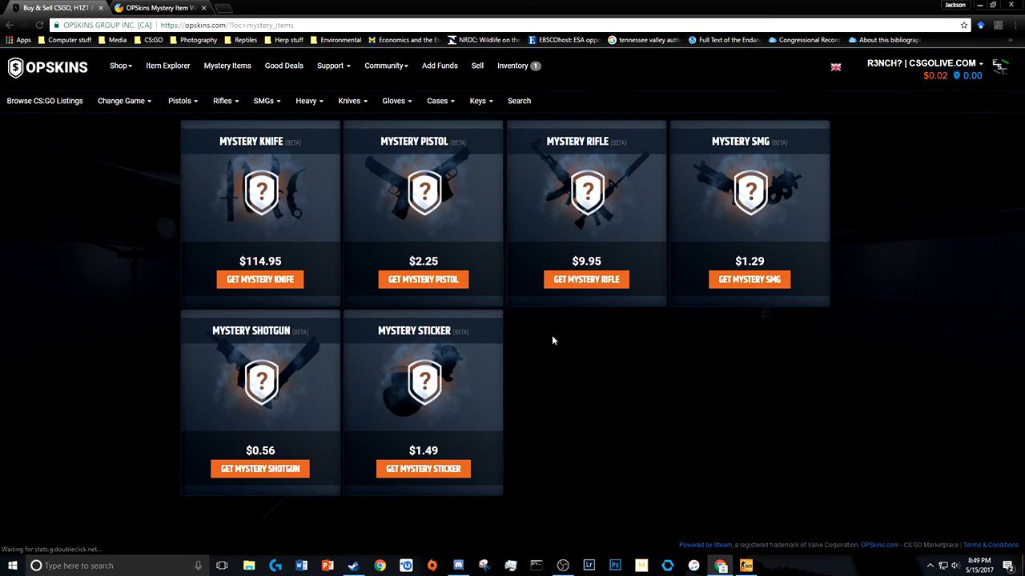
mouse_move(605, 343)
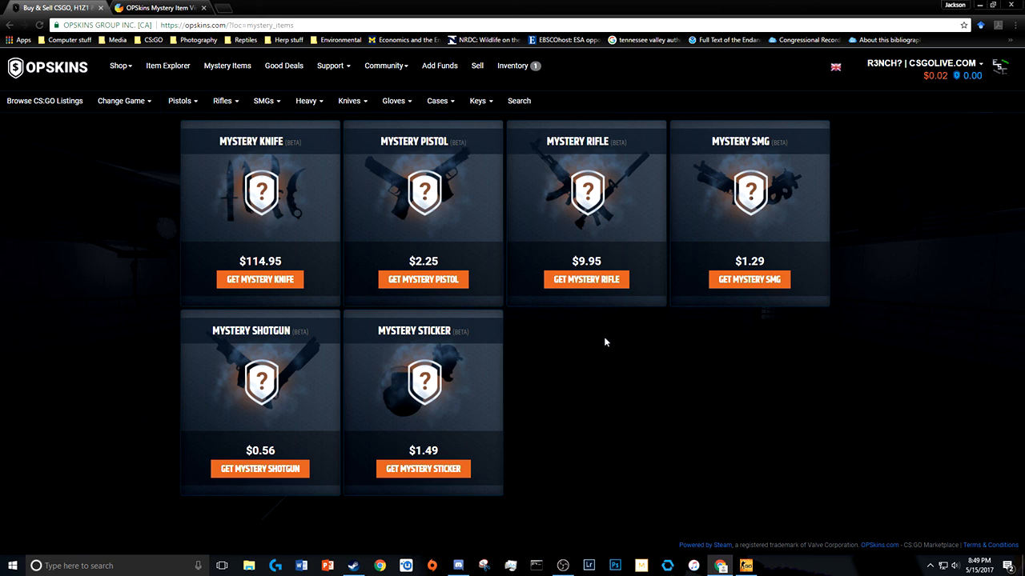
mouse_move(609, 352)
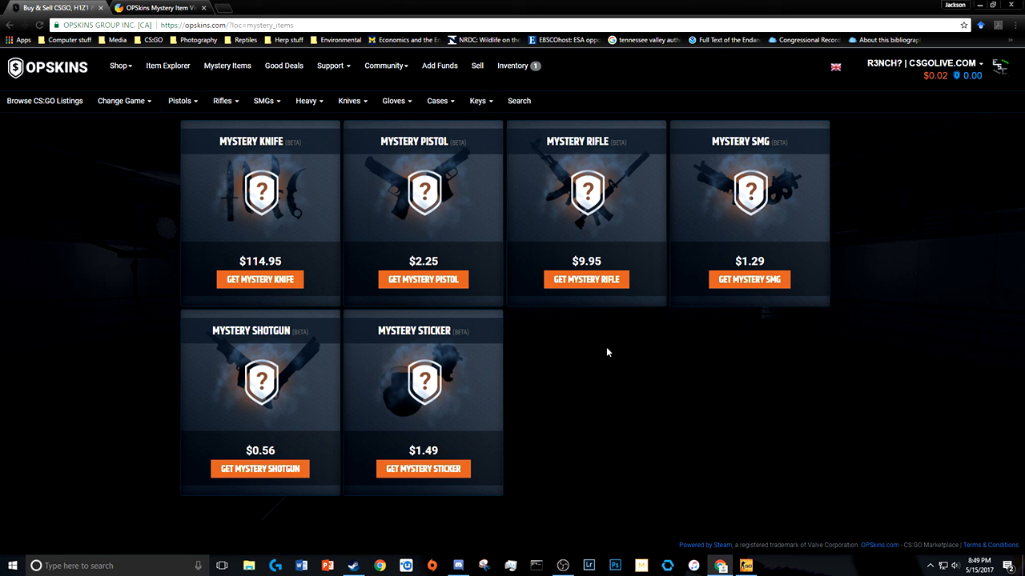